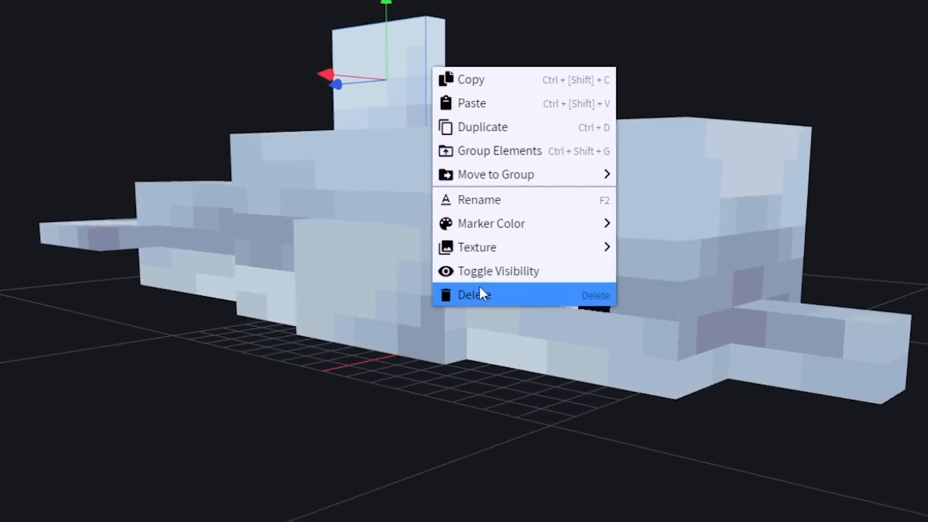
- Delete the tall upright cube from the top of the whale model
{"action": "left_click", "coordinate": [473, 295]}
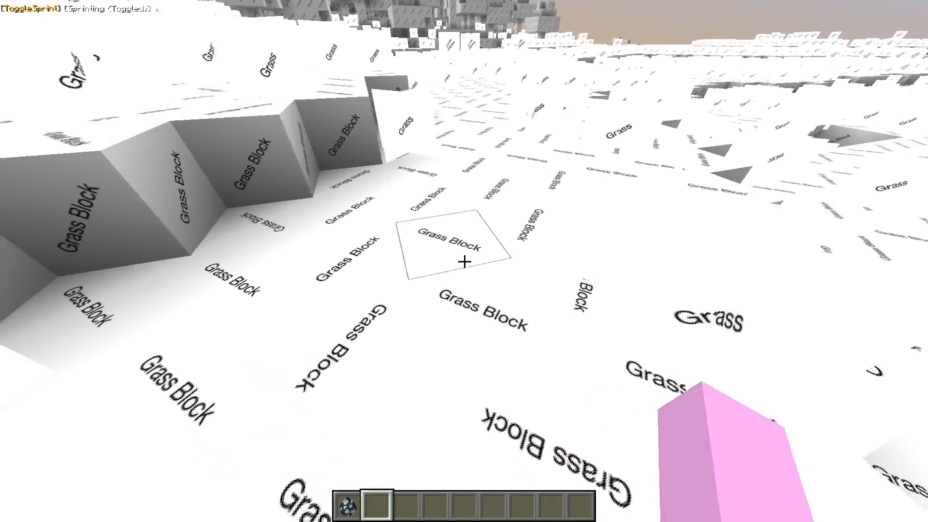
{"action": "mouse_move", "coordinate": [464, 261]}
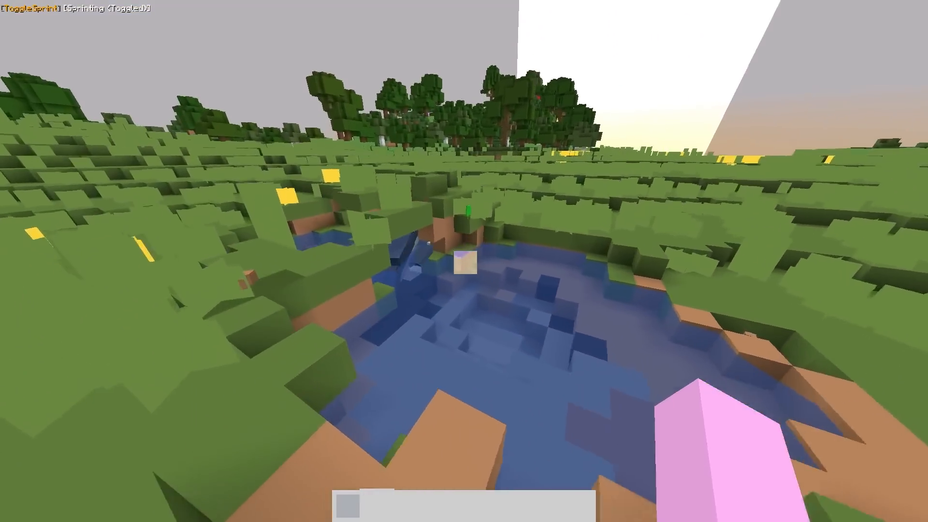
{"action": "mouse_move", "coordinate": [464, 261]}
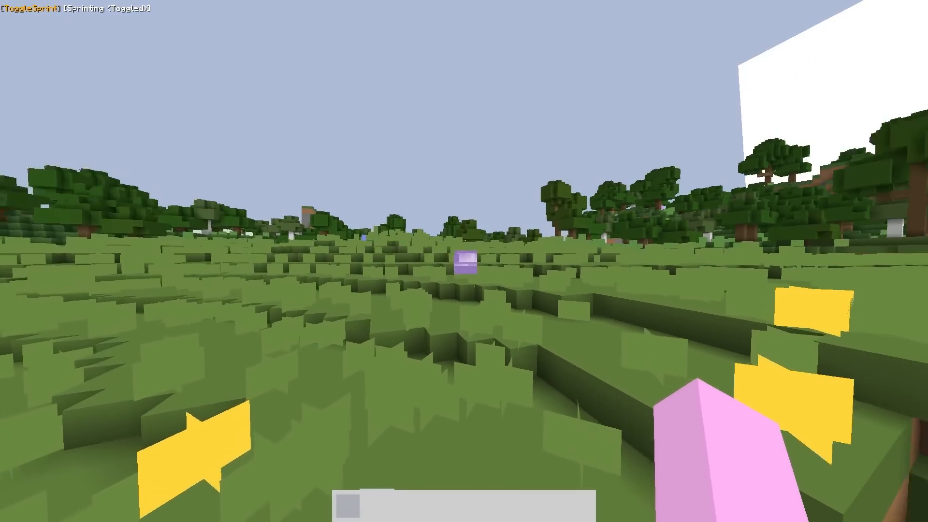
{"action": "mouse_move", "coordinate": [463, 261]}
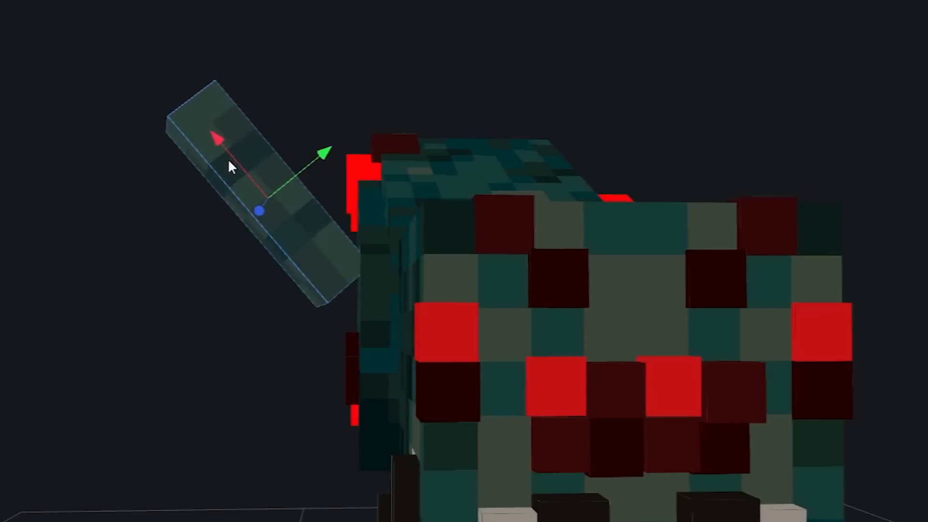
- Drag the angled leg cube into place beside the cave spider's head
{"action": "left_click_drag", "start_coordinate": [231, 168], "coordinate": [65, 321]}
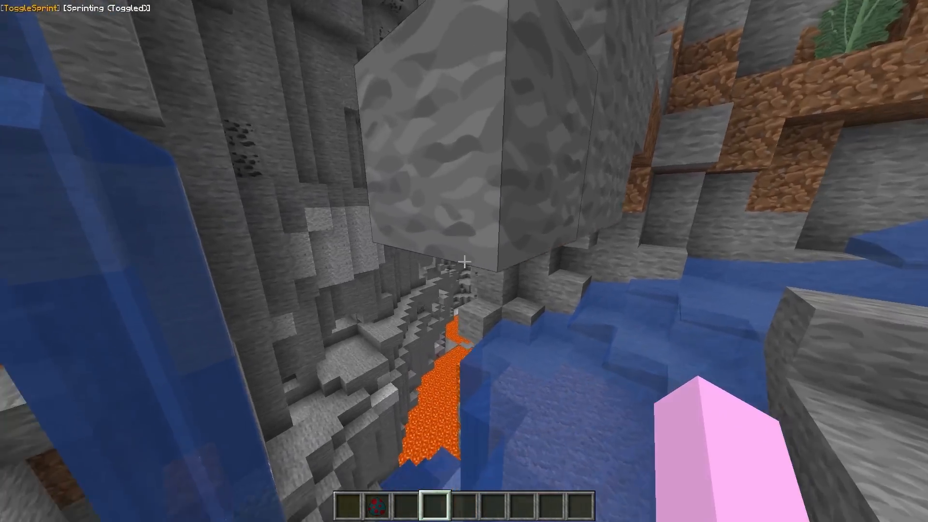
{"action": "mouse_move", "coordinate": [464, 253]}
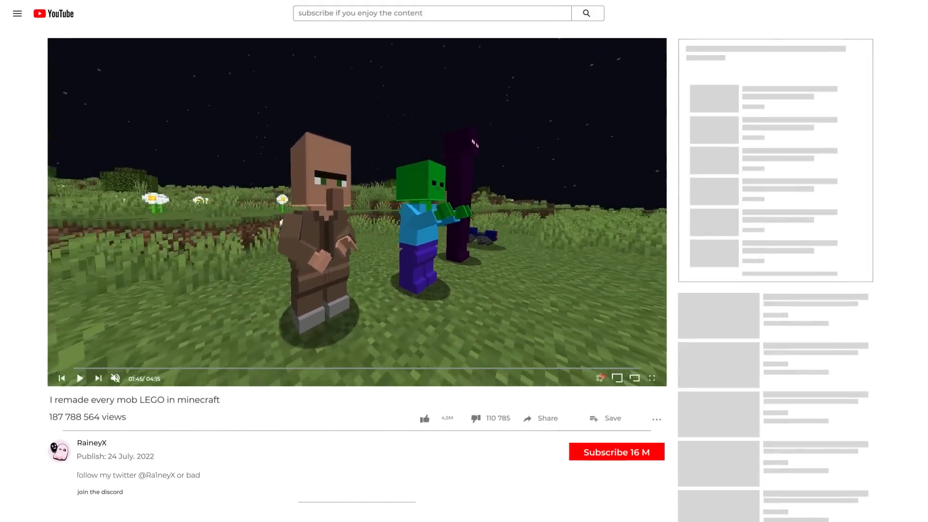
- Play the YouTube video about remaking every Minecraft mob in LEGO
{"action": "left_click", "coordinate": [652, 378]}
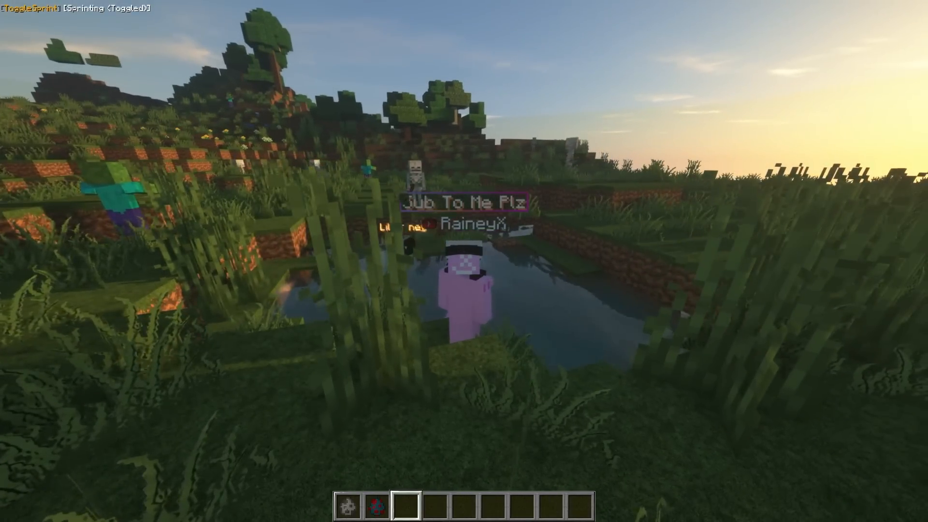
{"action": "mouse_move", "coordinate": [464, 261]}
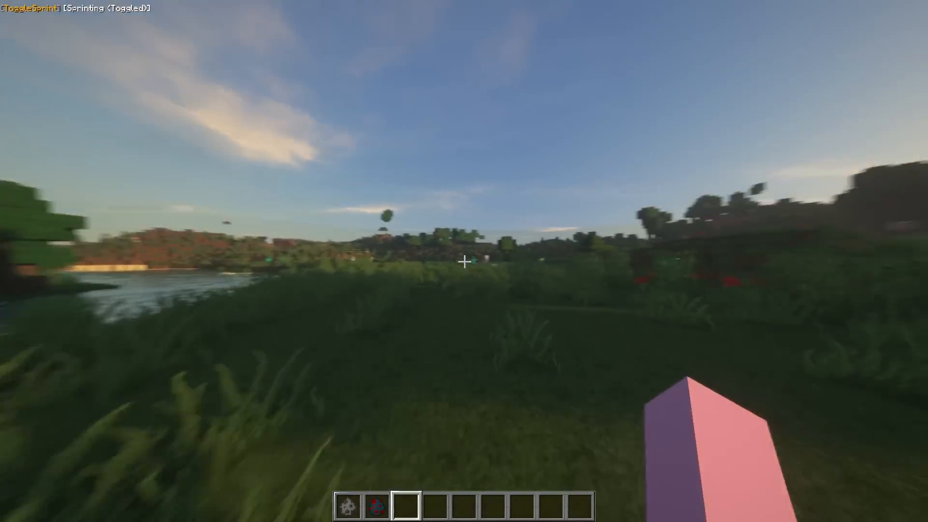
- Switch to hotbar slot 2 while viewing the pink mob in the pond
{"action": "key", "text": "2"}
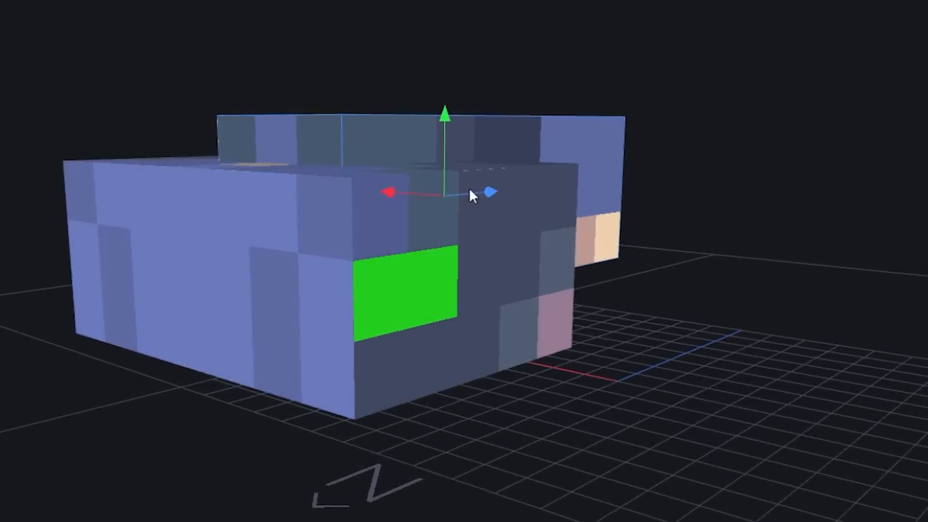
{"action": "left_click_drag", "start_coordinate": [474, 195], "coordinate": [89, 281]}
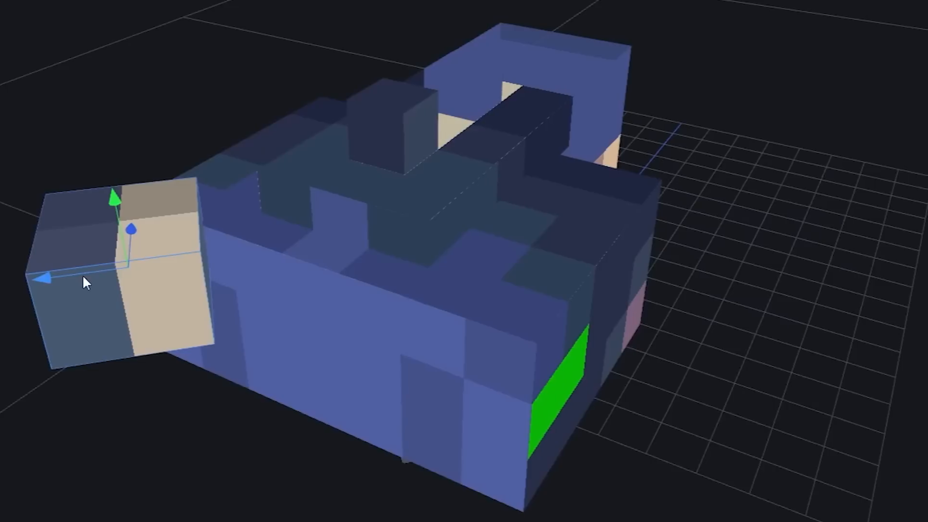
{"action": "left_click_drag", "start_coordinate": [86, 281], "coordinate": [252, 232]}
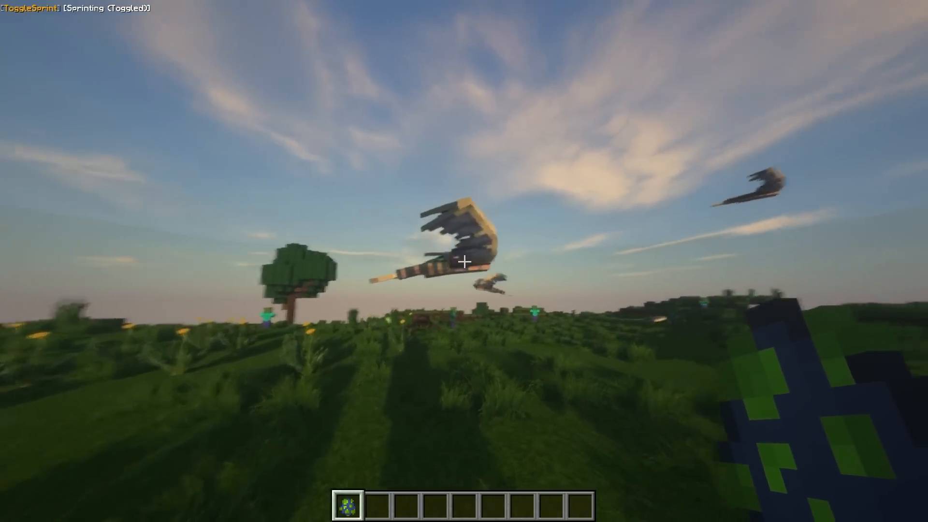
{"action": "mouse_move", "coordinate": [464, 261]}
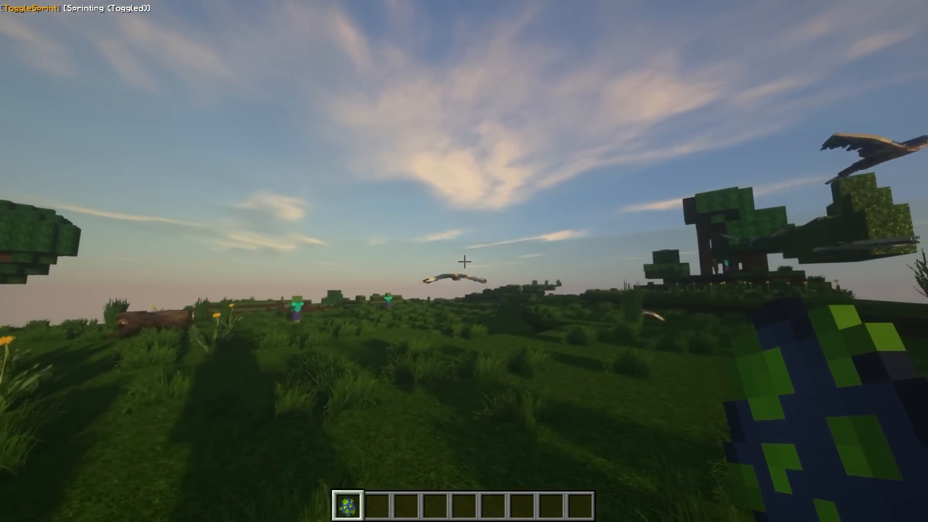